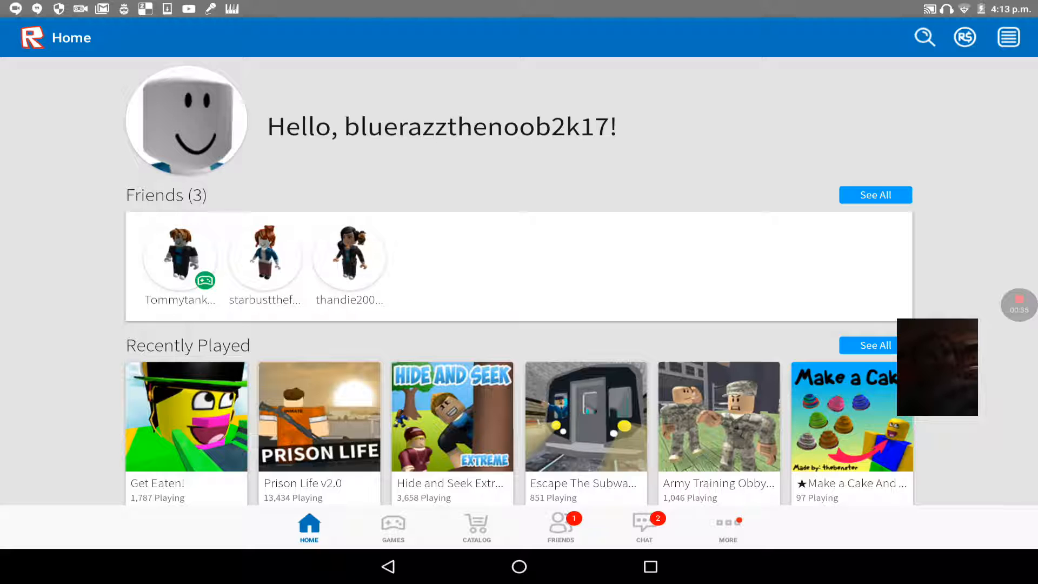
- Scroll the Home screen to the Friends row with the in-game friend's avatar
scroll(down, 3)
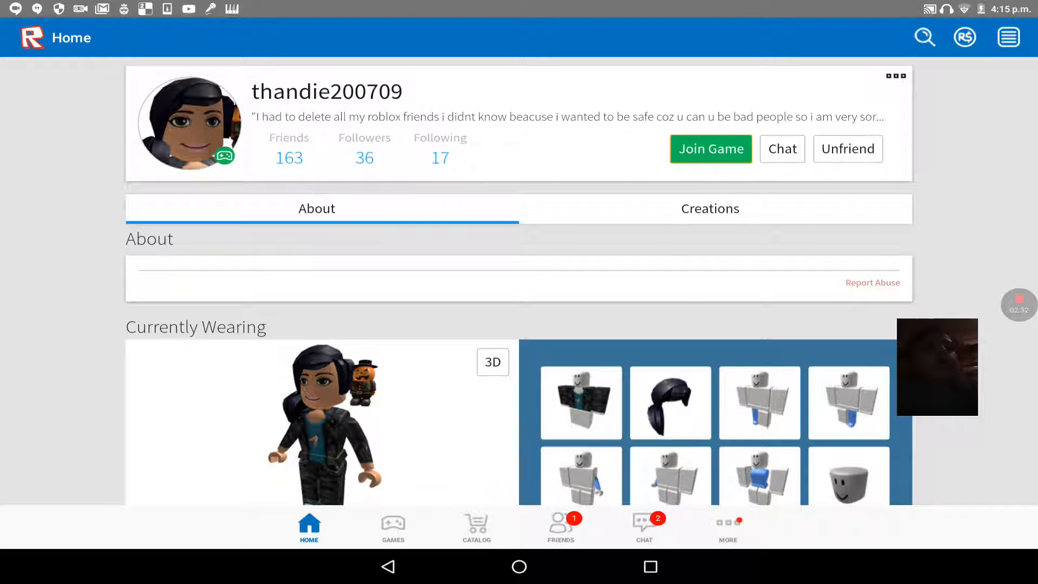
click(924, 36)
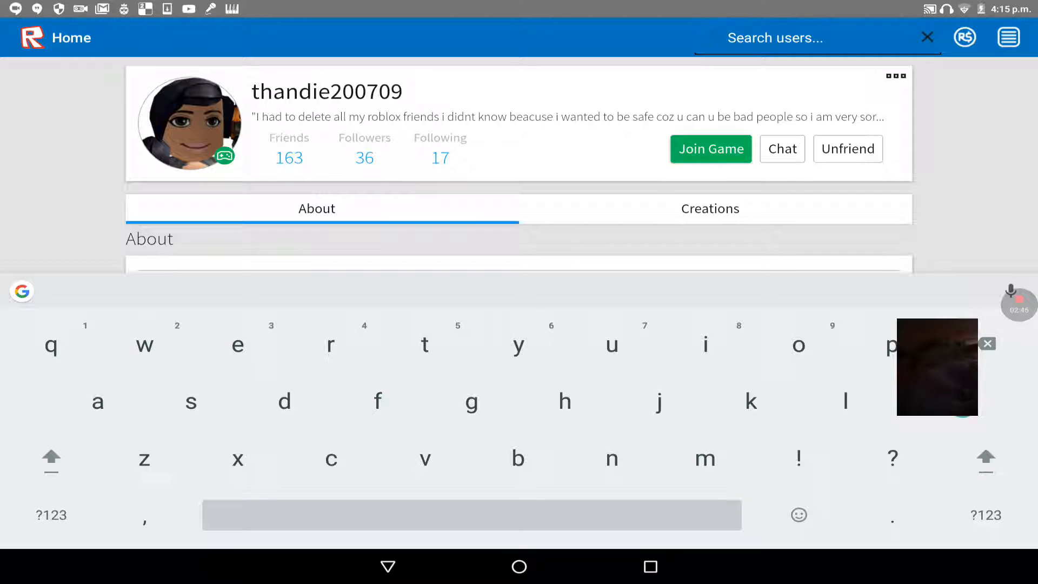
click(926, 37)
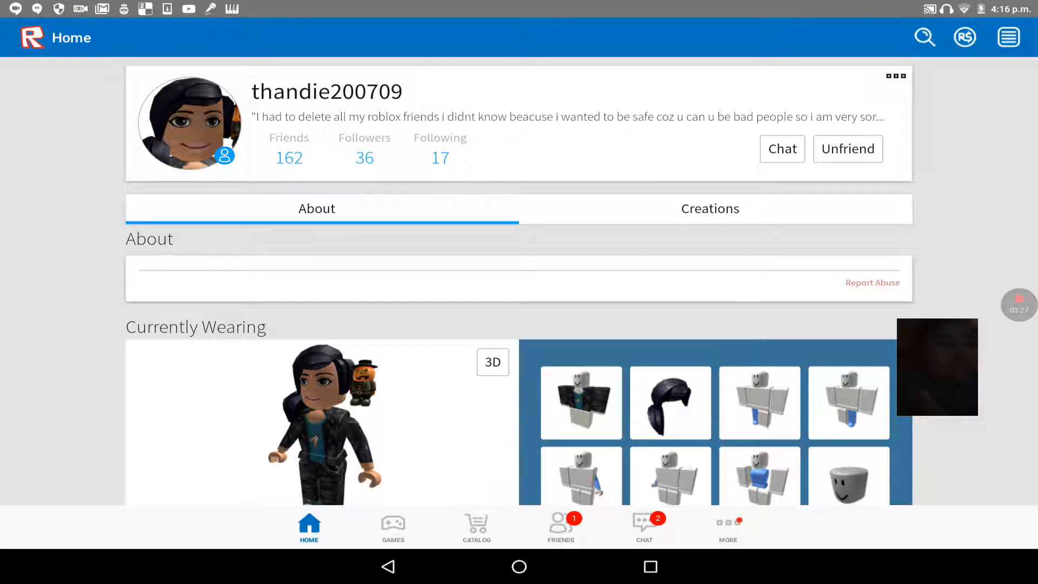
- Scroll through Friends to the friend currently in a game (162 friends shown)
scroll(down, 3)
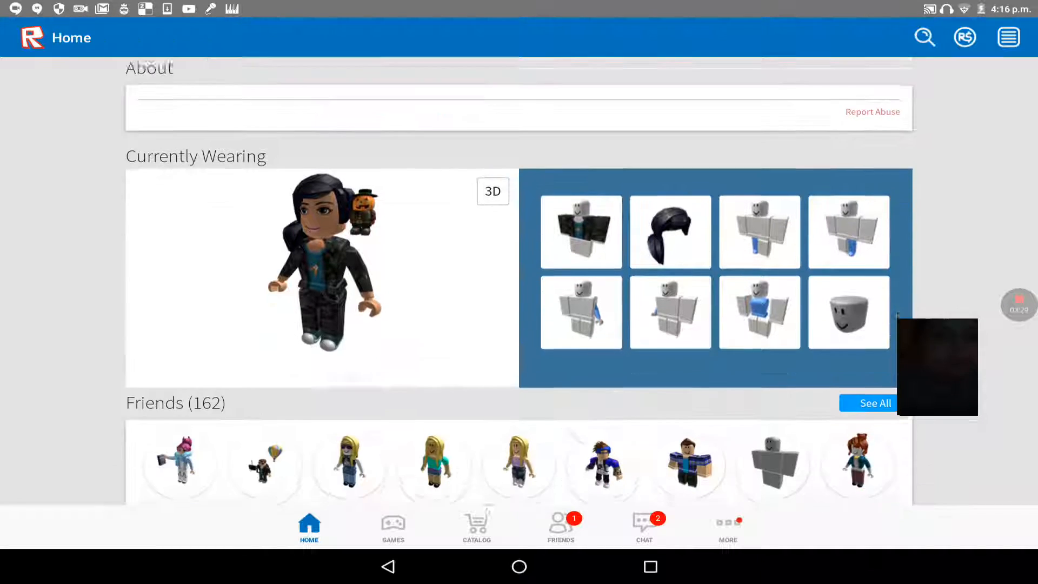
scroll(down, 3)
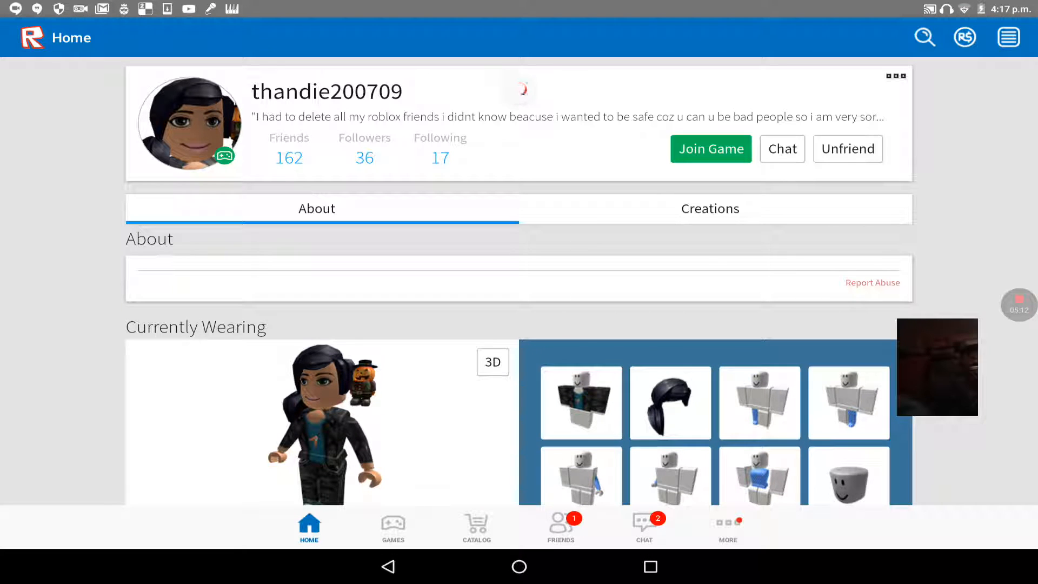
scroll(down, 3)
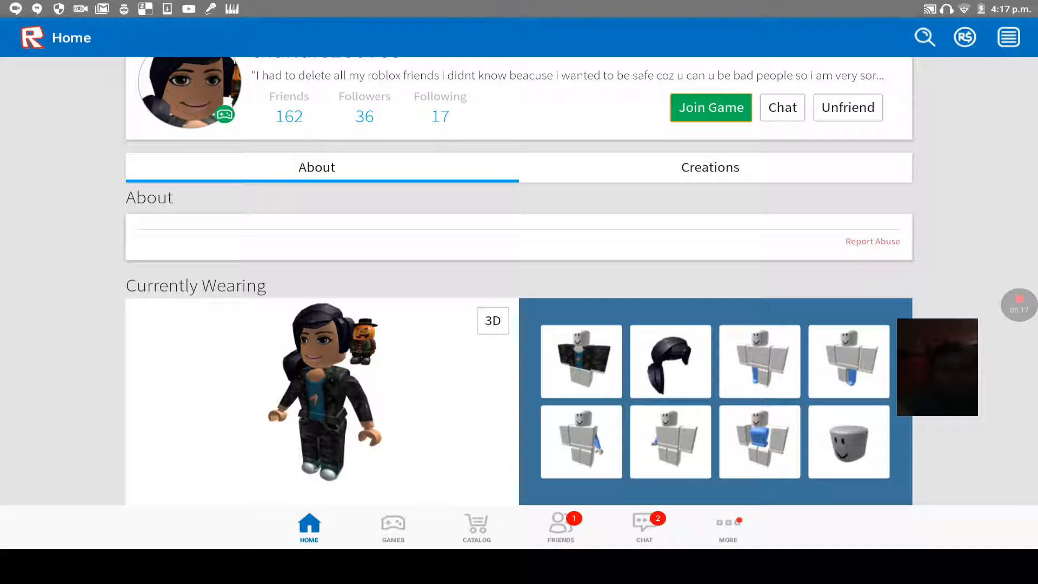
- Join the friend's Roblox High School game and spawn on the Juniors team
click(710, 107)
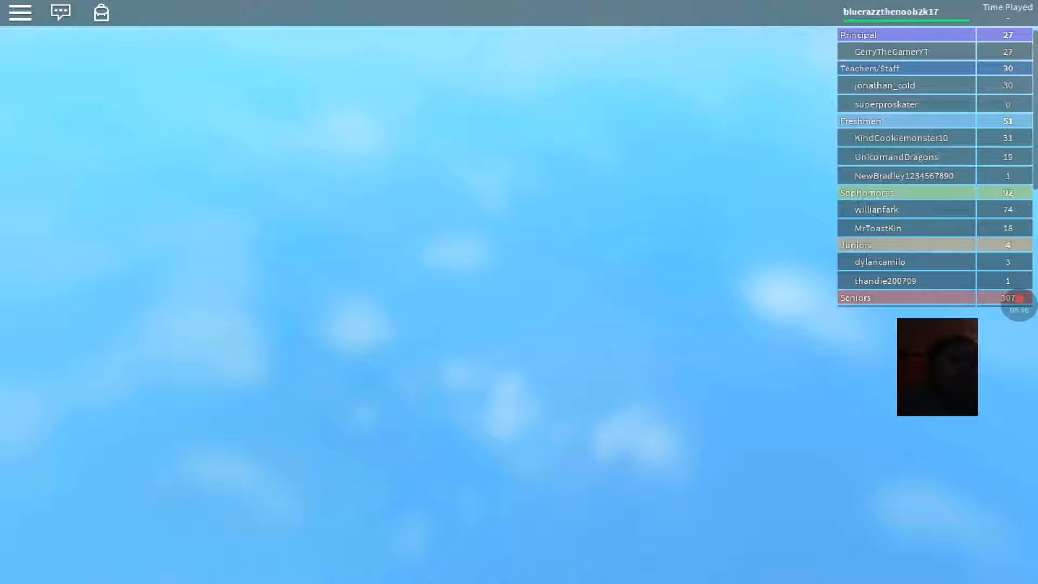
scroll(down, 3)
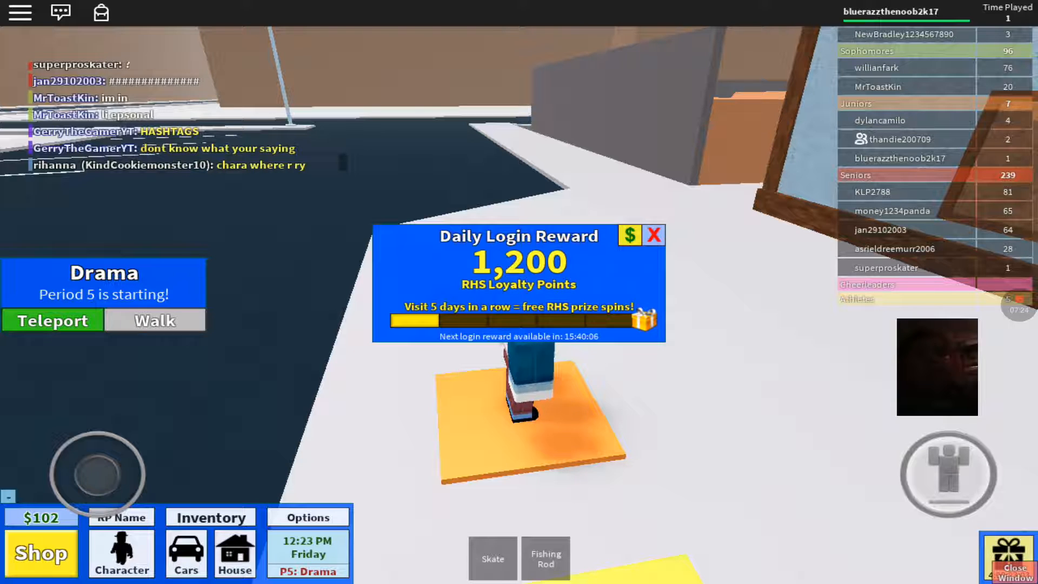
- Dismiss the Daily Login Reward popup and pull down the Android notification panel
click(655, 234)
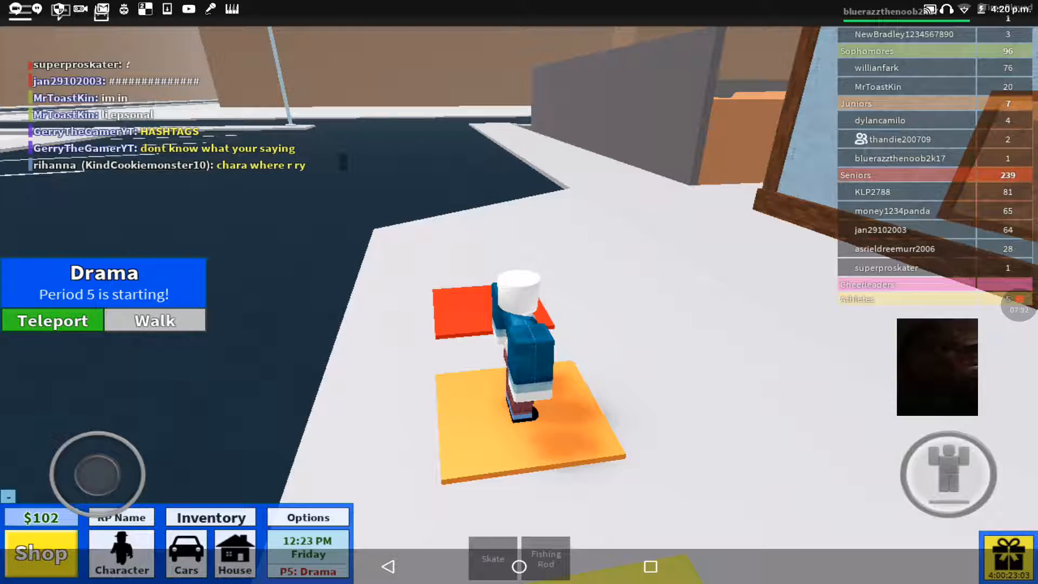
drag(517, 3, 516, 265)
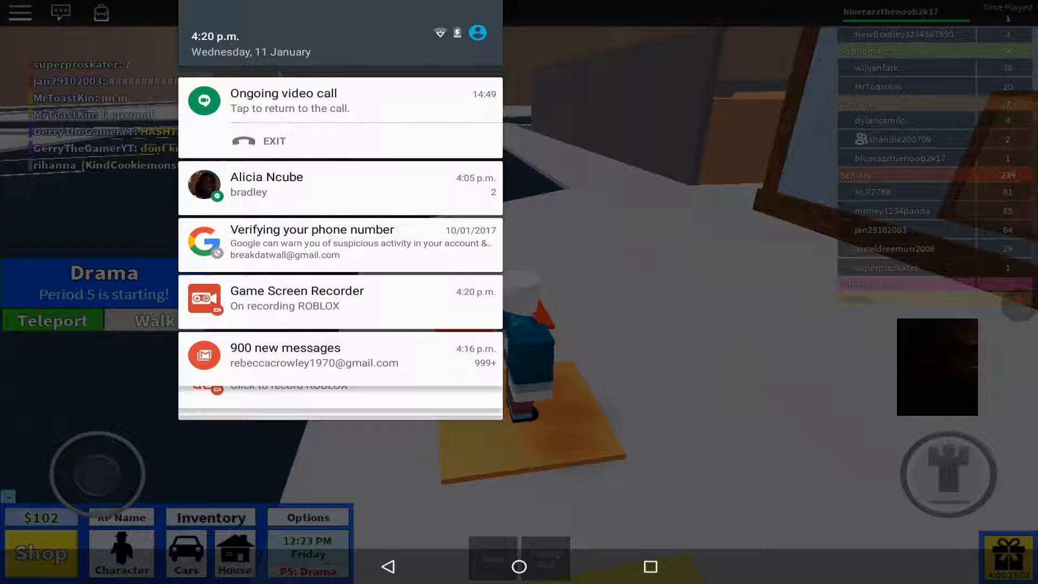